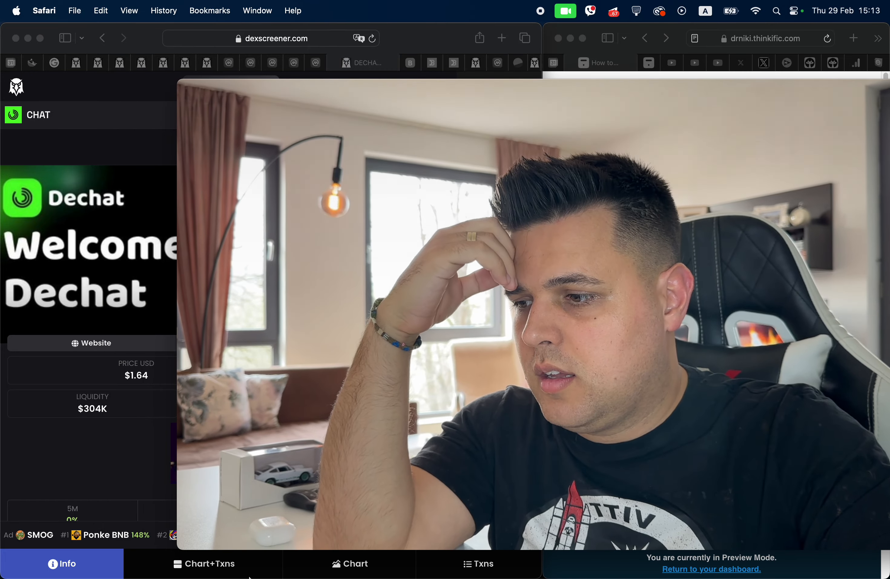
# Switch to the Chart+Txns view and follow a large DECHAT sell to its BscScan record.
pyautogui.click(203, 564)
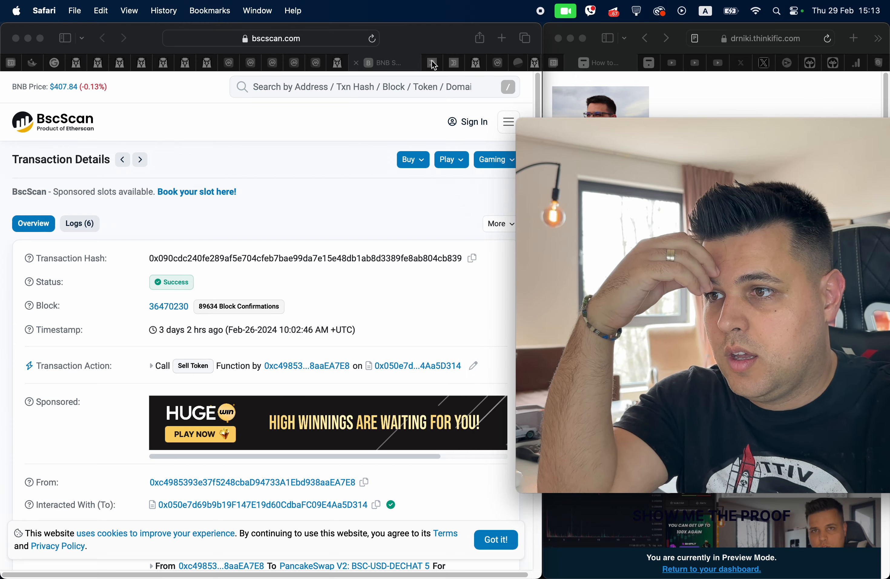
# Open the seller's From address on DeBank, Transactions view for BNB Chain.
pyautogui.click(407, 62)
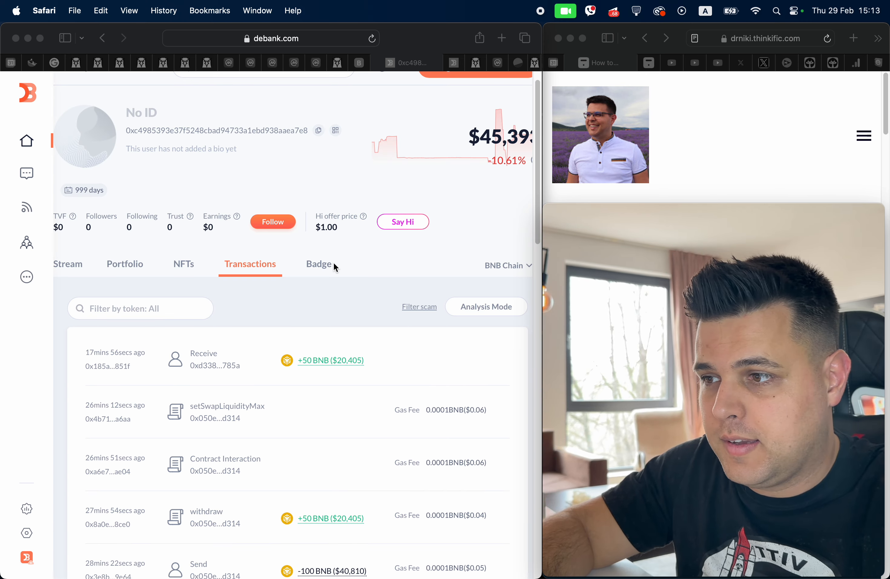
# Filter the transaction list by the DECHAT token via 'Filter by token' with 'de'.
pyautogui.scroll(-3)
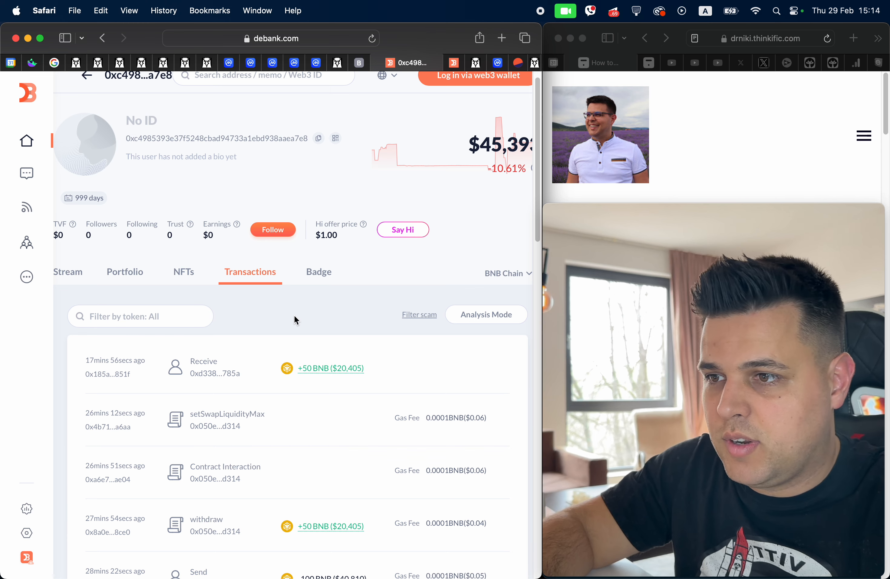
pyautogui.moveTo(88, 402)
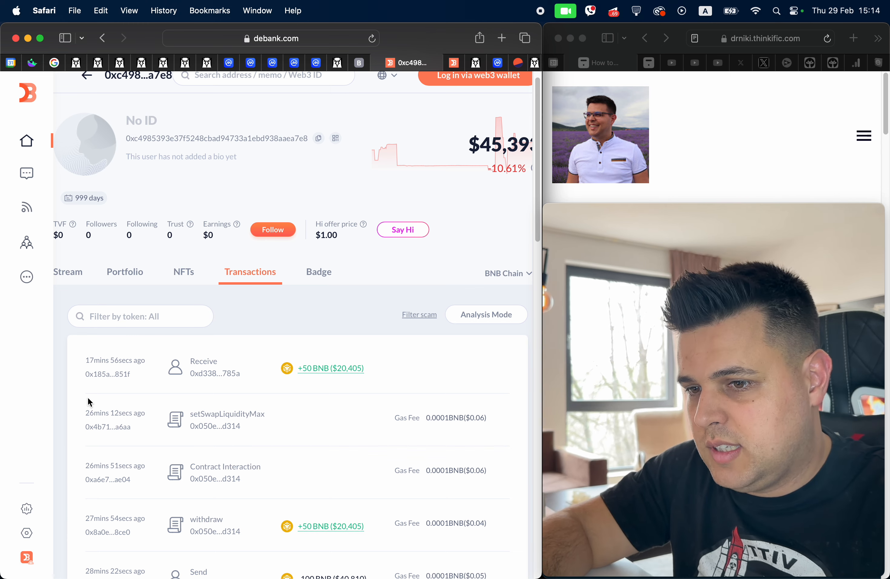
pyautogui.scroll(-3)
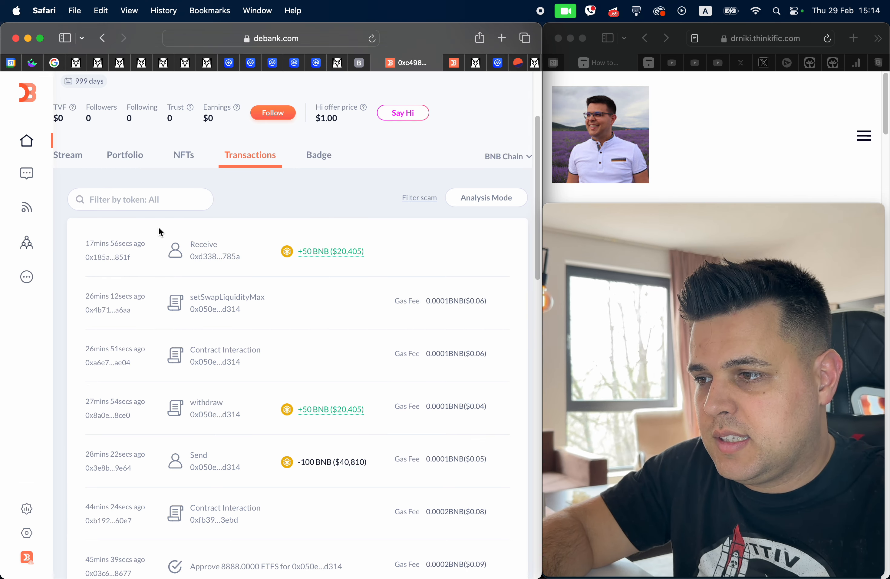
pyautogui.write('de')
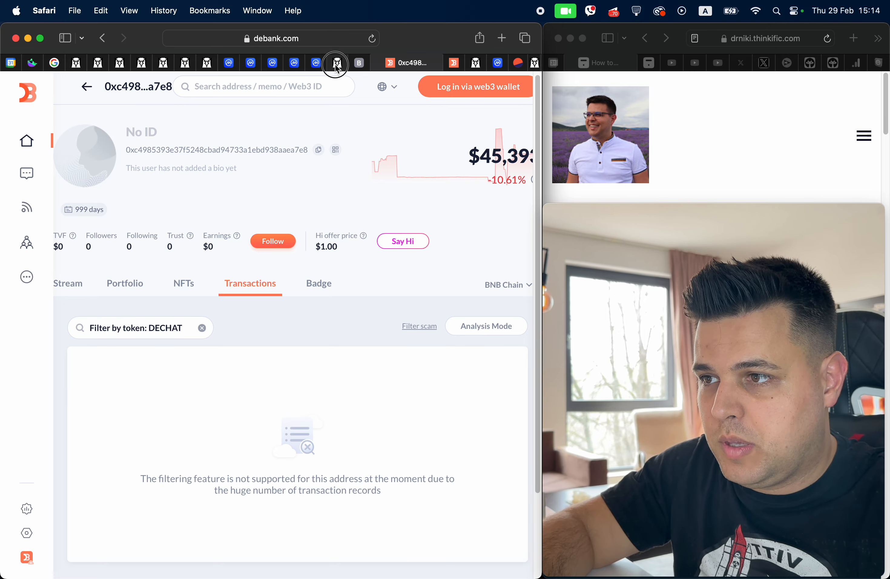
# Return to the DexScreener DECHAT chart-and-trades page from DeBank.
pyautogui.click(334, 62)
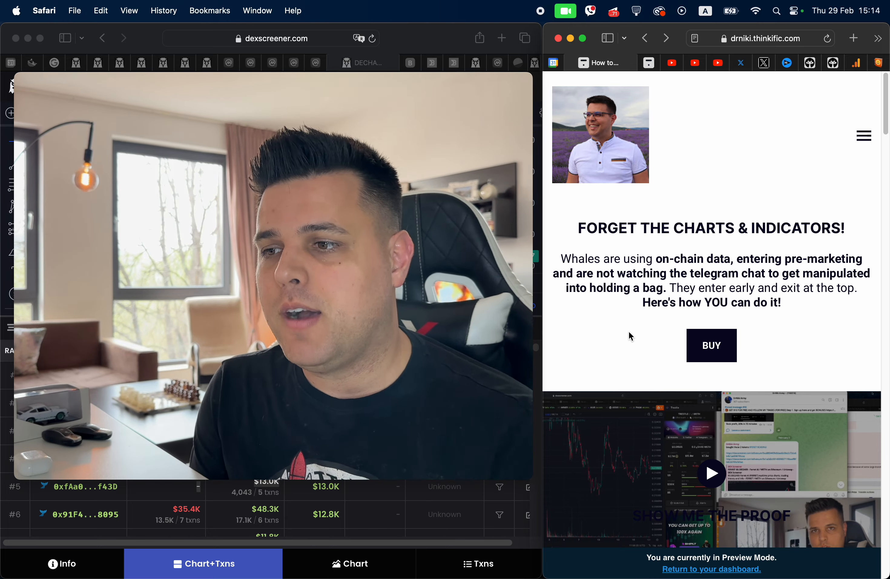
# Scroll past the BUY button to the curriculum modules on patterns, strategy and exits.
pyautogui.scroll(-3)
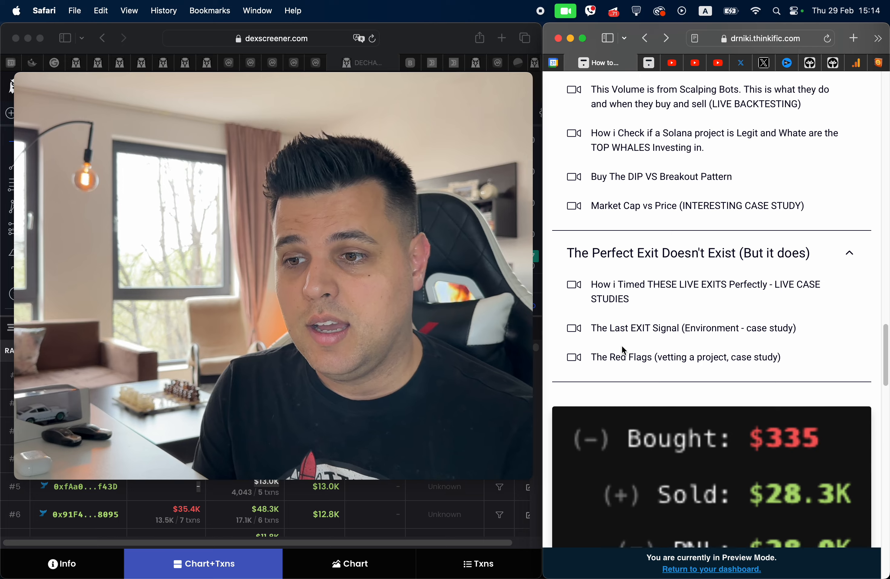
pyautogui.scroll(-3)
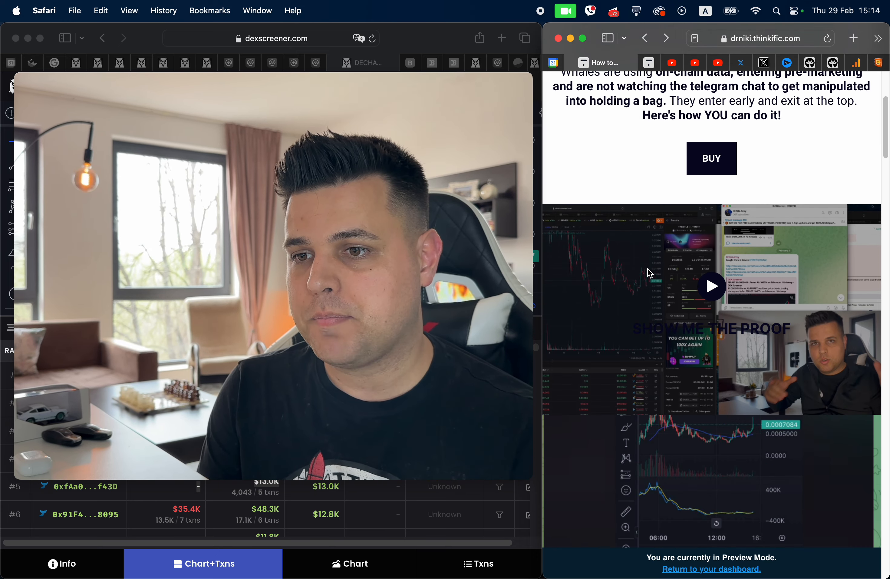
pyautogui.scroll(-3)
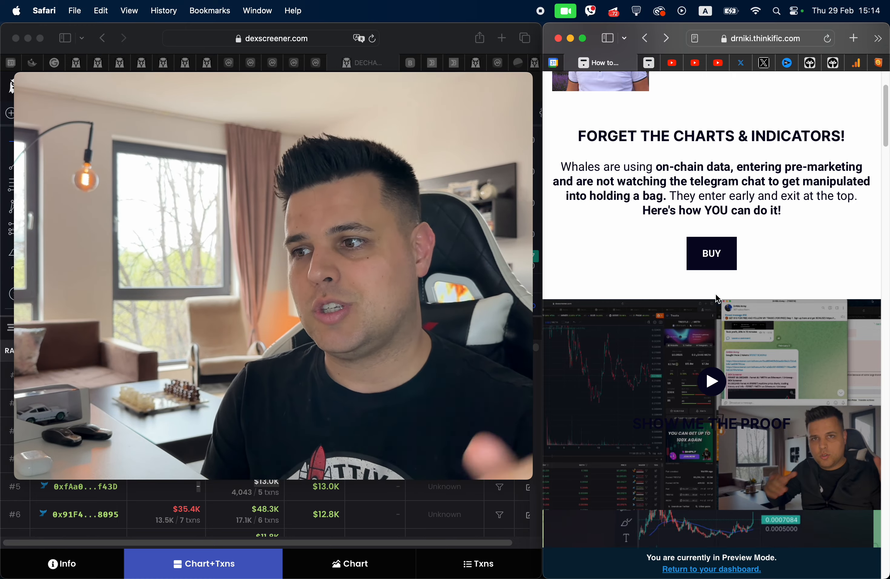
pyautogui.scroll(-3)
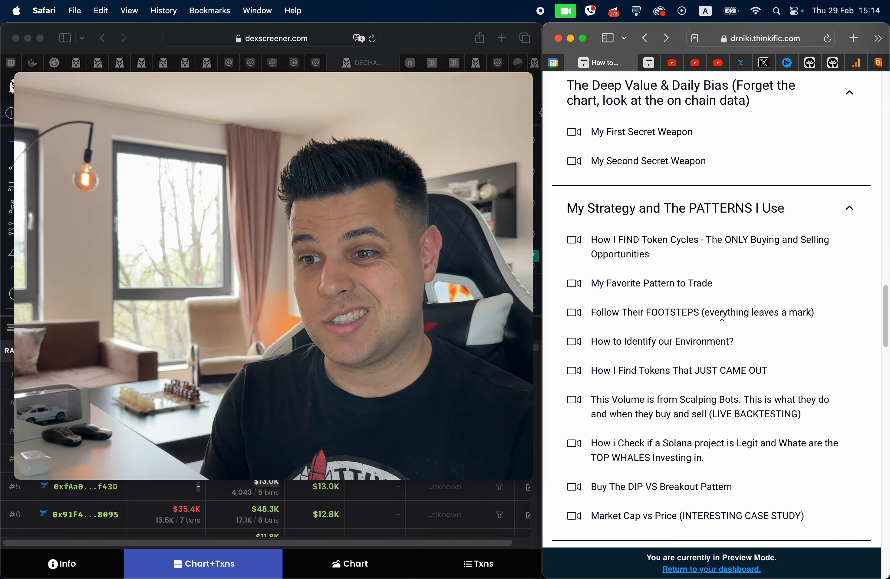